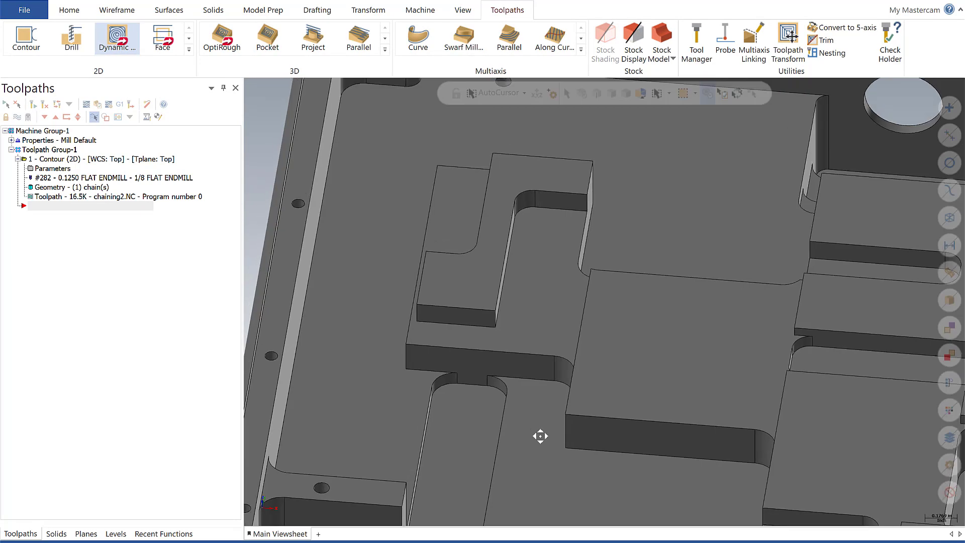
- Start a Dynamic Mill toolpath and pick the L-shaped floor face as the machining region
{"action": "left_click", "coordinate": [116, 38]}
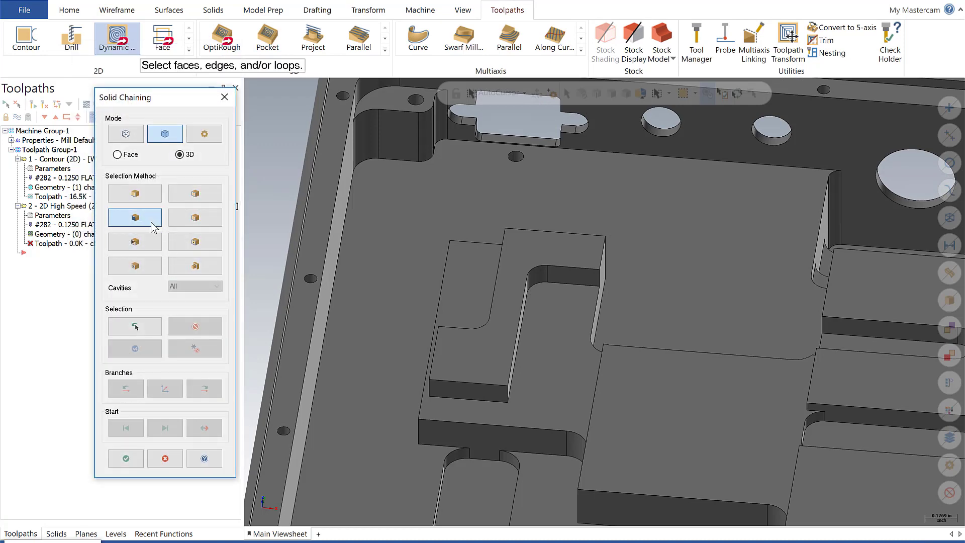
{"action": "left_click", "coordinate": [551, 372]}
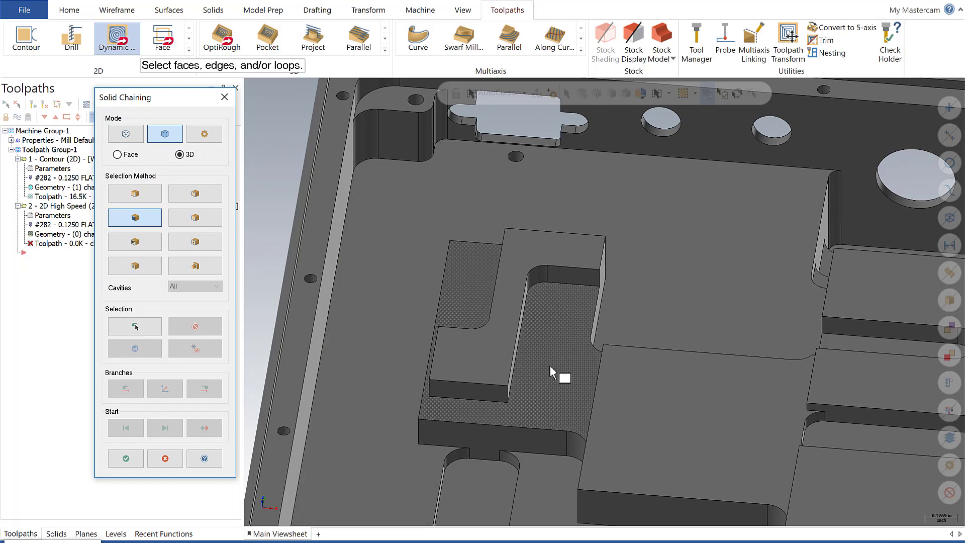
{"action": "left_click", "coordinate": [554, 375]}
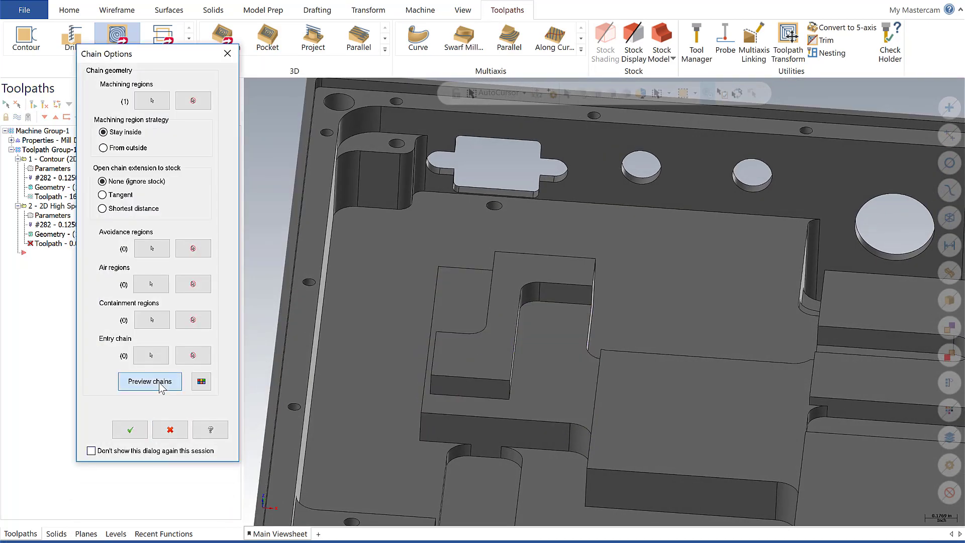
- Preview the L-shaped floor machining region chain on the part
{"action": "left_click", "coordinate": [150, 381]}
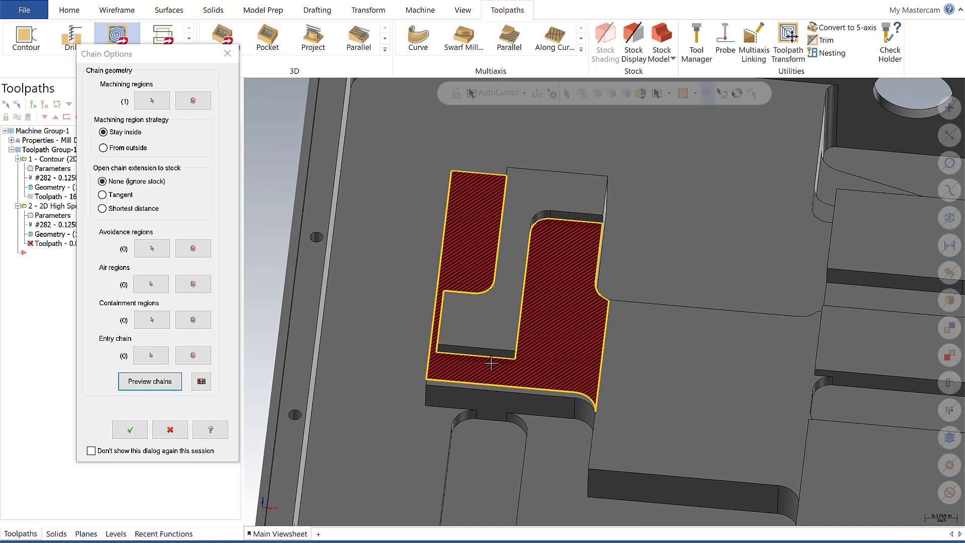
{"action": "mouse_move", "coordinate": [612, 233]}
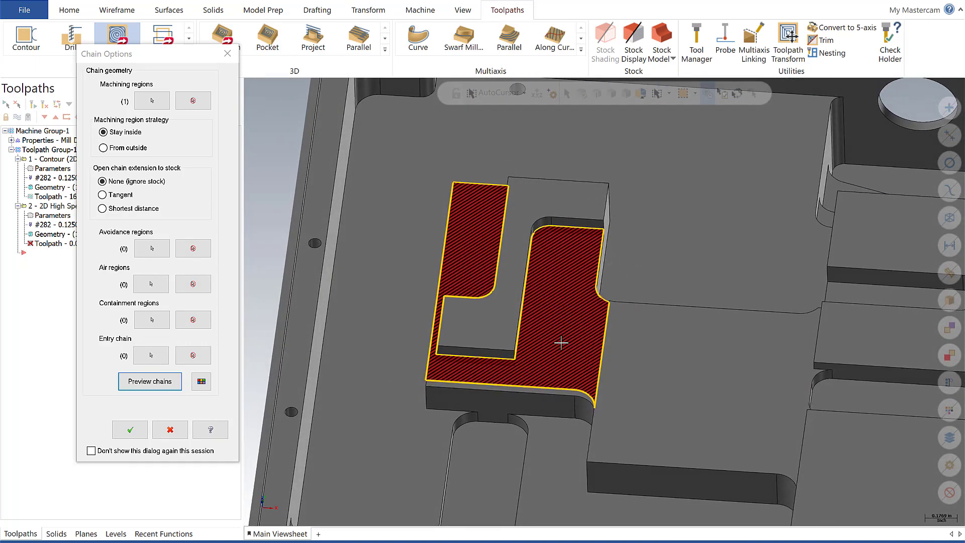
{"action": "mouse_move", "coordinate": [577, 328]}
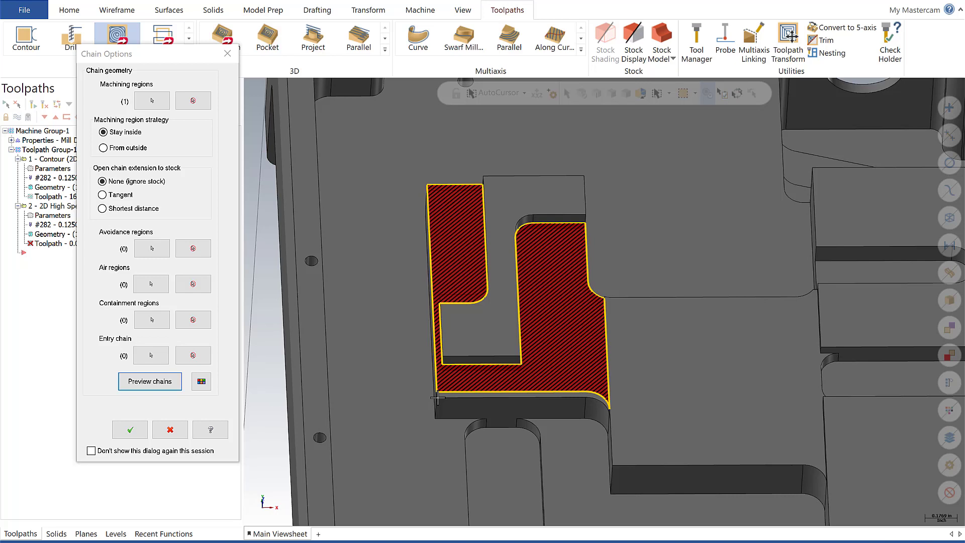
{"action": "mouse_move", "coordinate": [579, 408]}
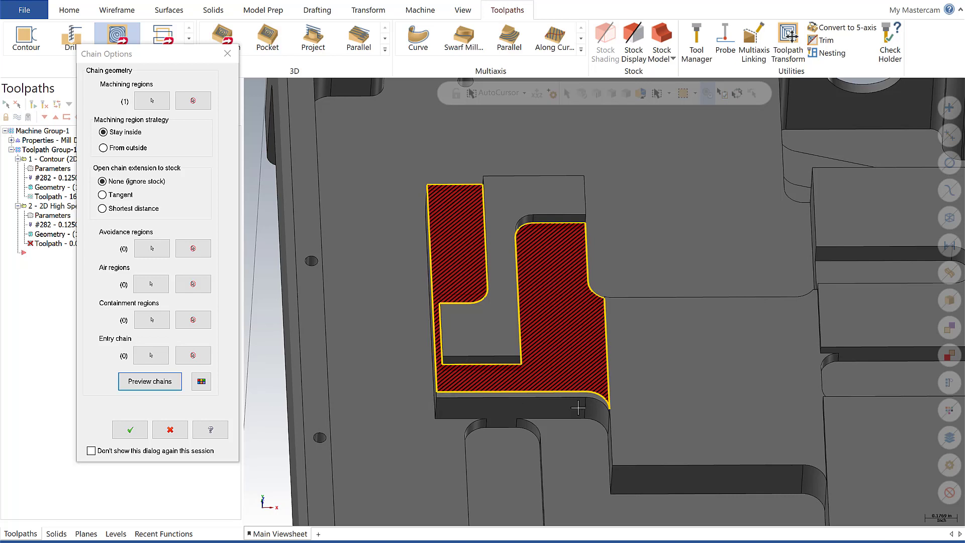
{"action": "mouse_move", "coordinate": [337, 359]}
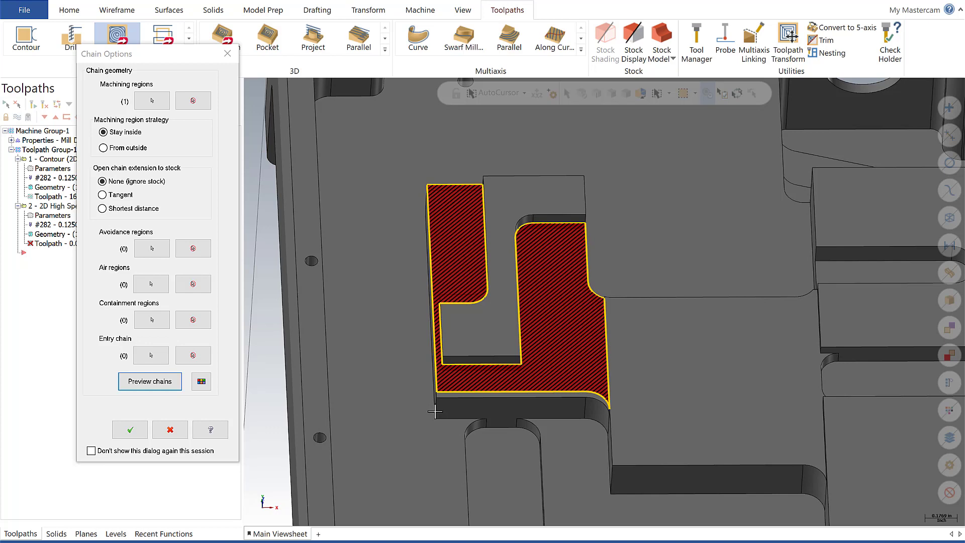
{"action": "mouse_move", "coordinate": [451, 406]}
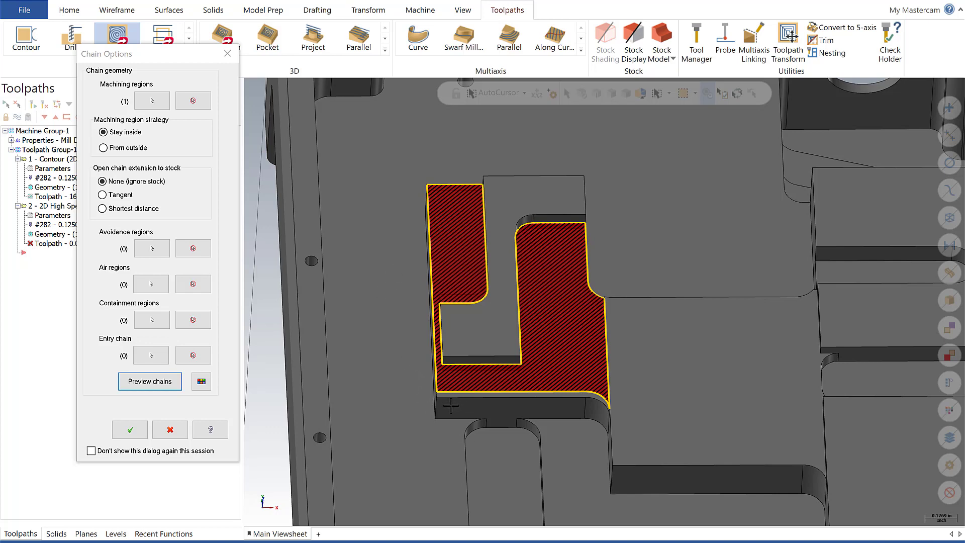
{"action": "mouse_move", "coordinate": [565, 365]}
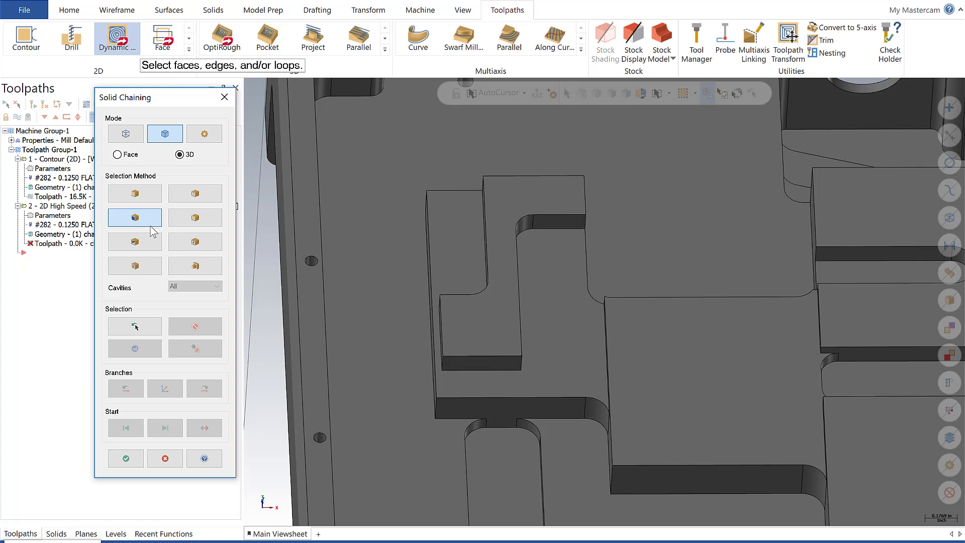
{"action": "left_click", "coordinate": [135, 192]}
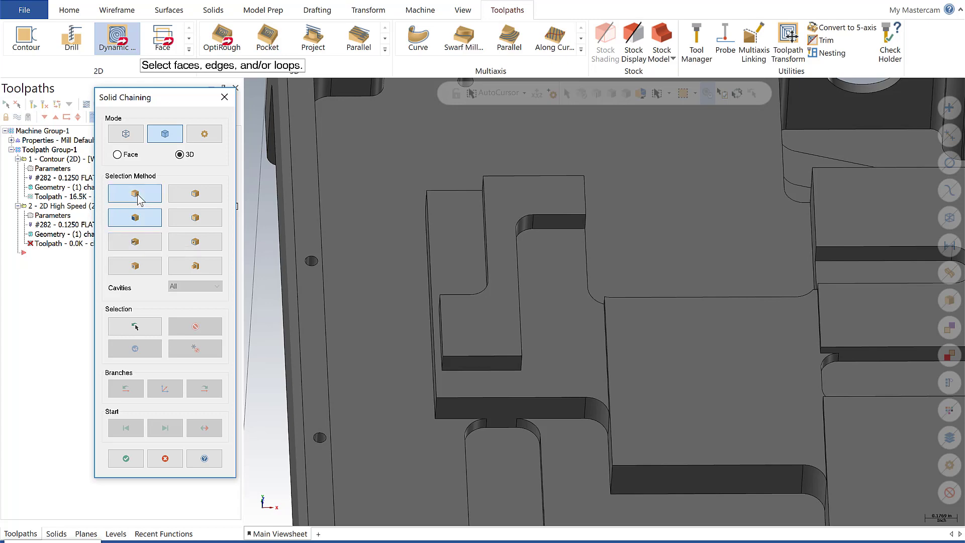
{"action": "left_click", "coordinate": [134, 193]}
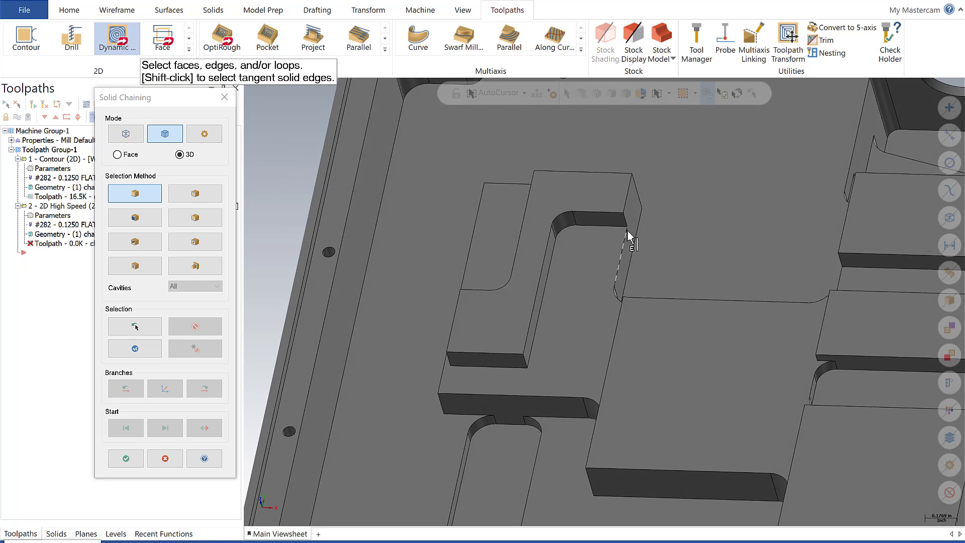
{"action": "left_click", "coordinate": [203, 388]}
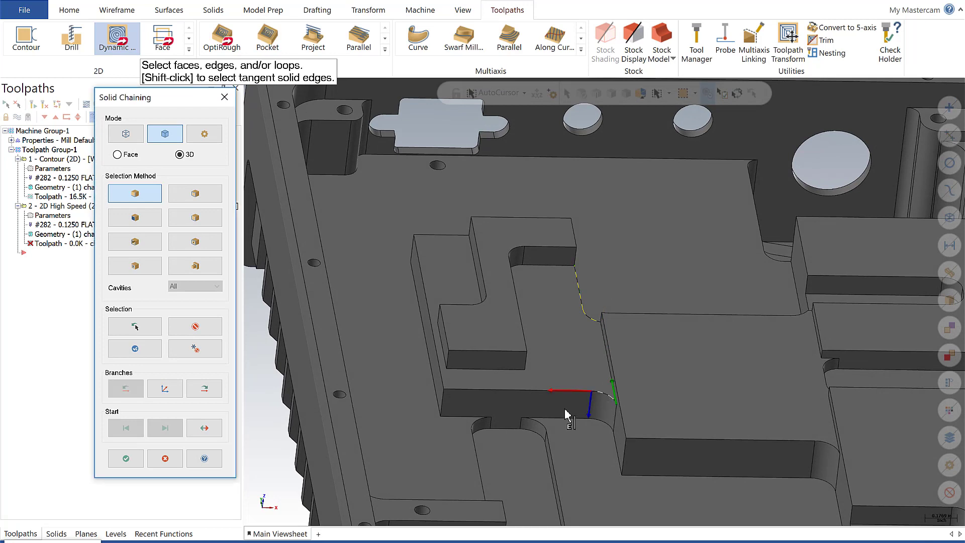
{"action": "left_click", "coordinate": [204, 387]}
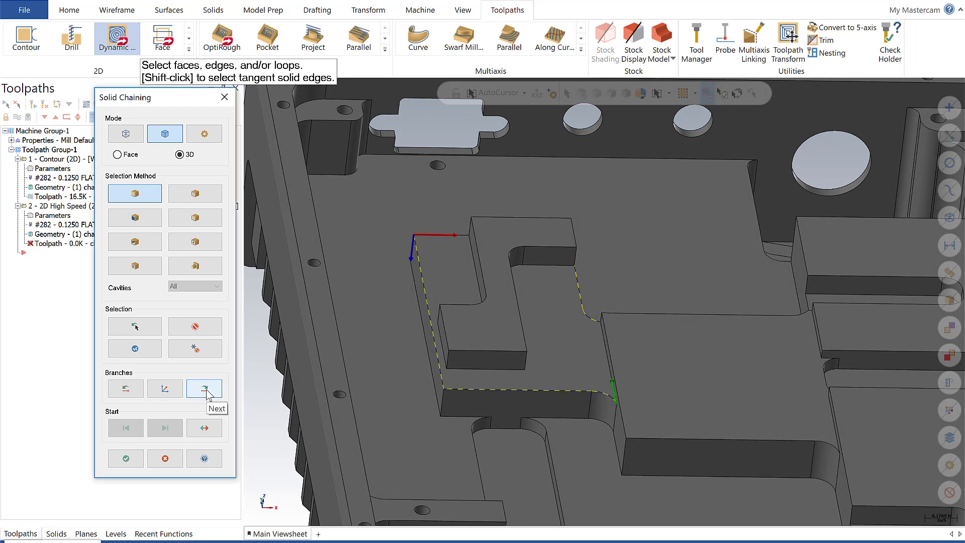
{"action": "left_click", "coordinate": [203, 388]}
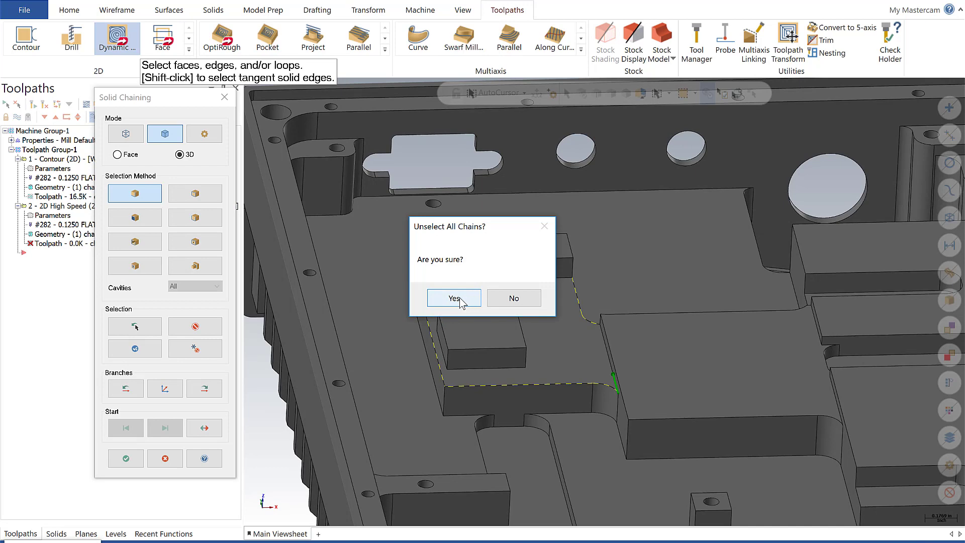
{"action": "left_click", "coordinate": [454, 298]}
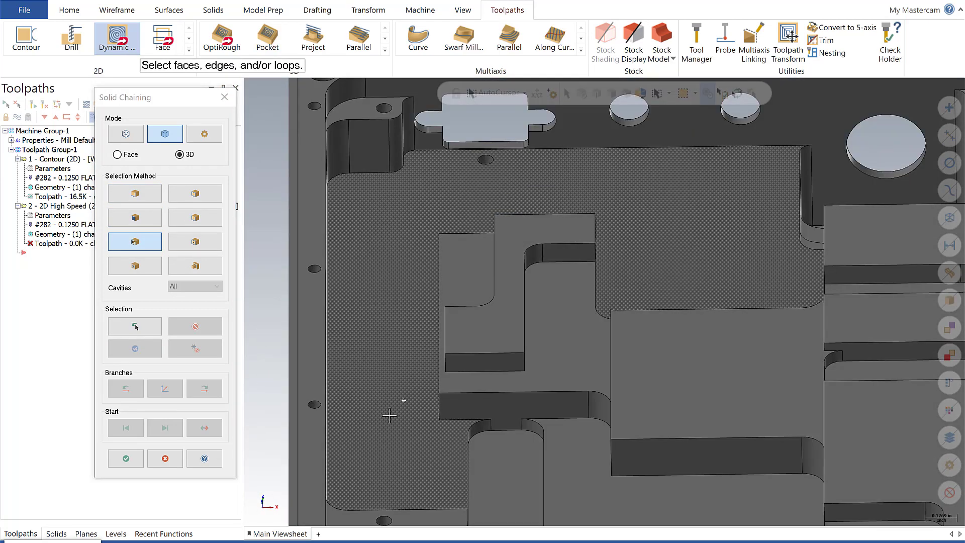
- Pick the large surrounding floor face to chain its boundary around the raised L-step
{"action": "left_click", "coordinate": [567, 342]}
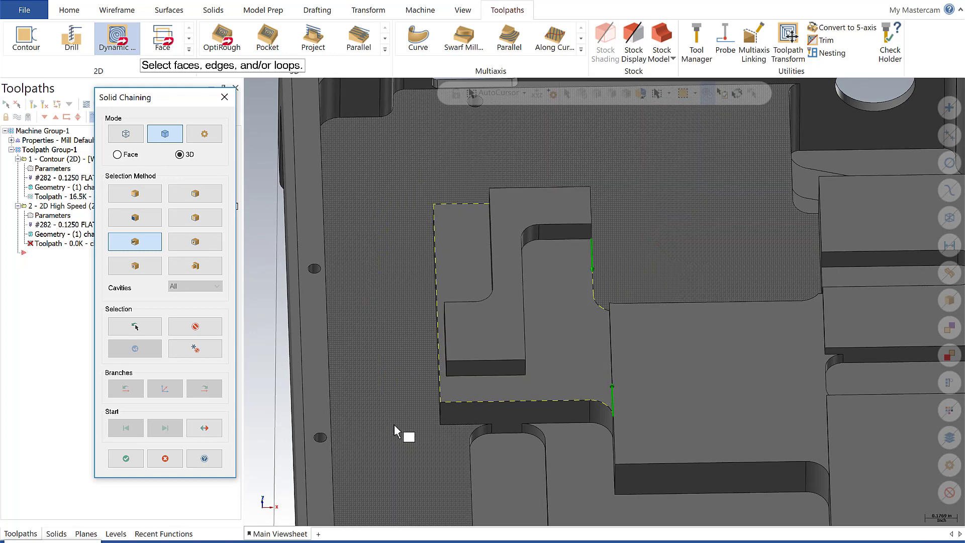
{"action": "mouse_move", "coordinate": [387, 432]}
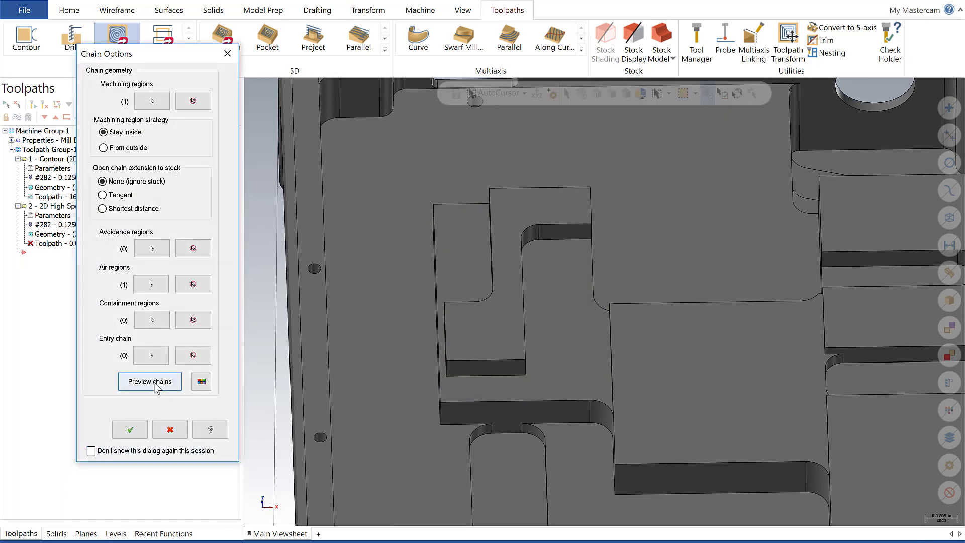
- Preview the machining and air regions, then accept the chains
{"action": "left_click", "coordinate": [150, 381]}
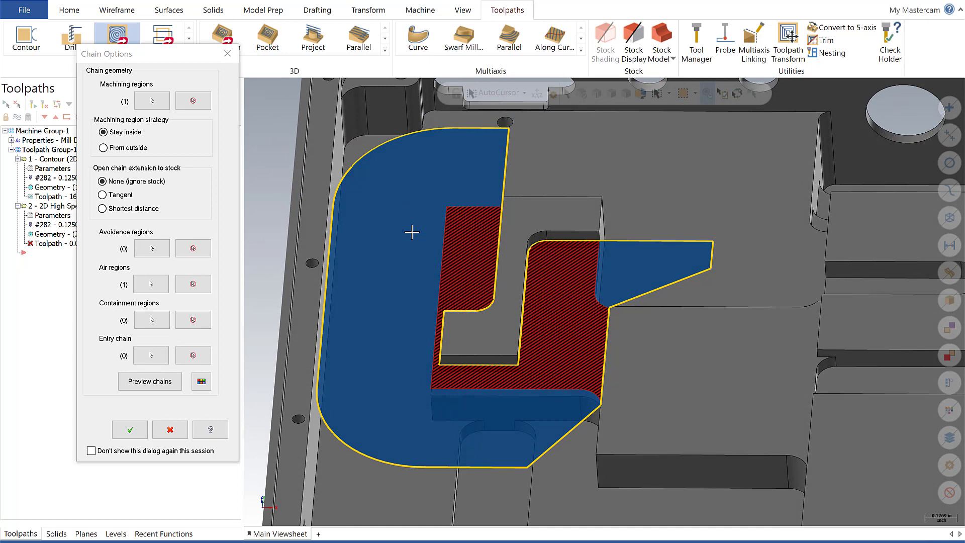
{"action": "mouse_move", "coordinate": [441, 288]}
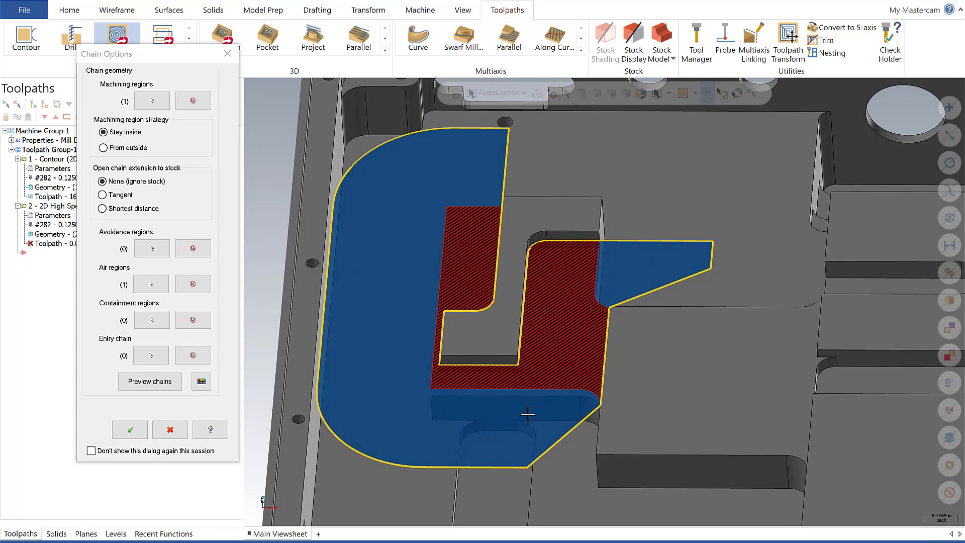
{"action": "mouse_move", "coordinate": [413, 424]}
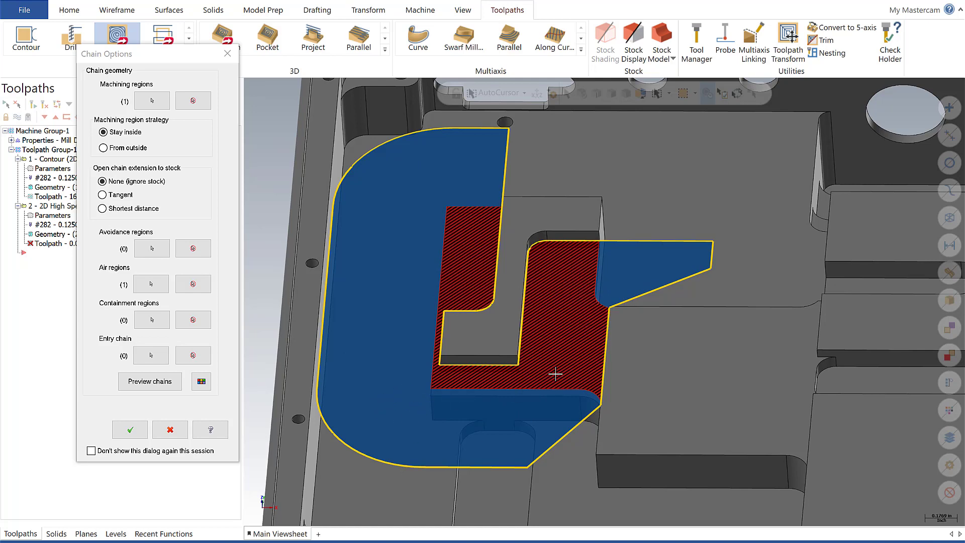
{"action": "mouse_move", "coordinate": [424, 267]}
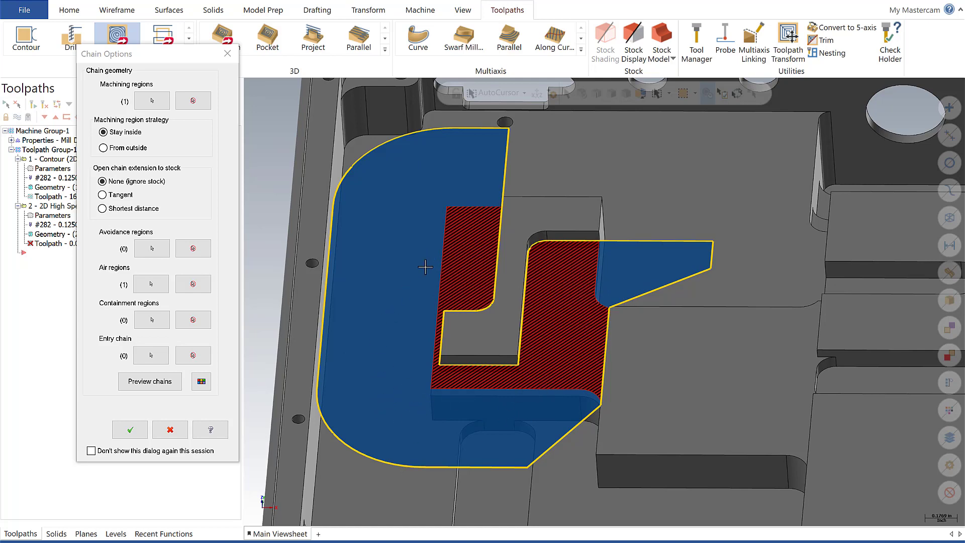
{"action": "mouse_move", "coordinate": [429, 258]}
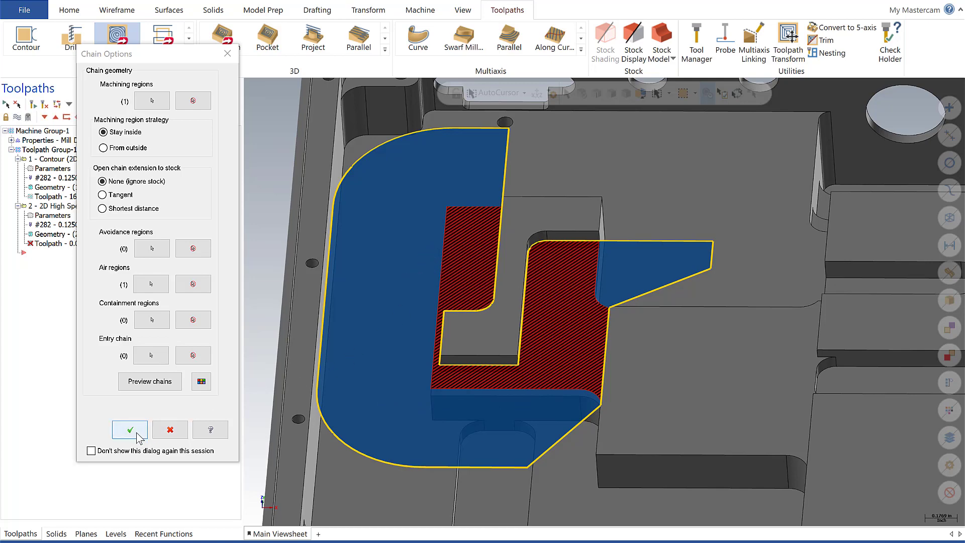
{"action": "left_click", "coordinate": [129, 429]}
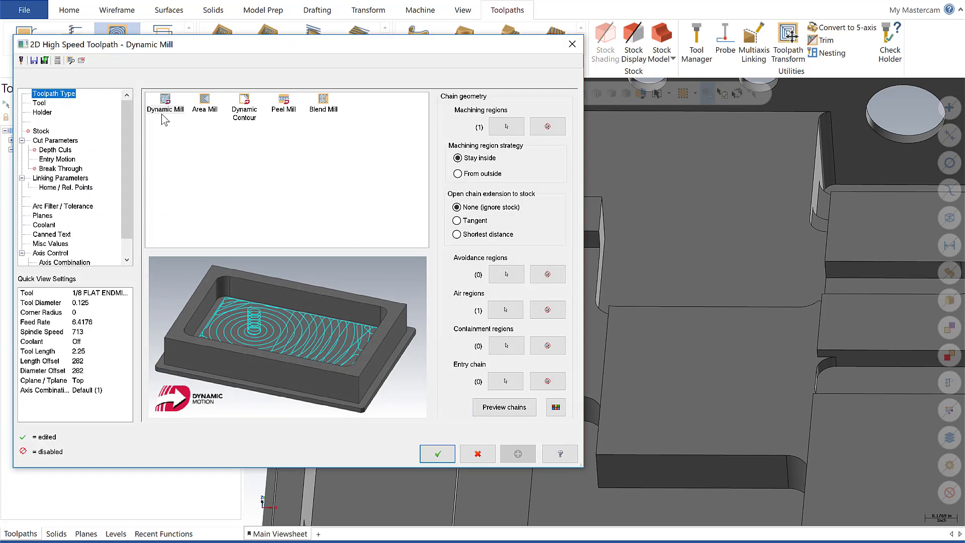
- Confirm Dynamic Mill as the toolpath type and generate the toolpath
{"action": "left_click", "coordinate": [504, 381]}
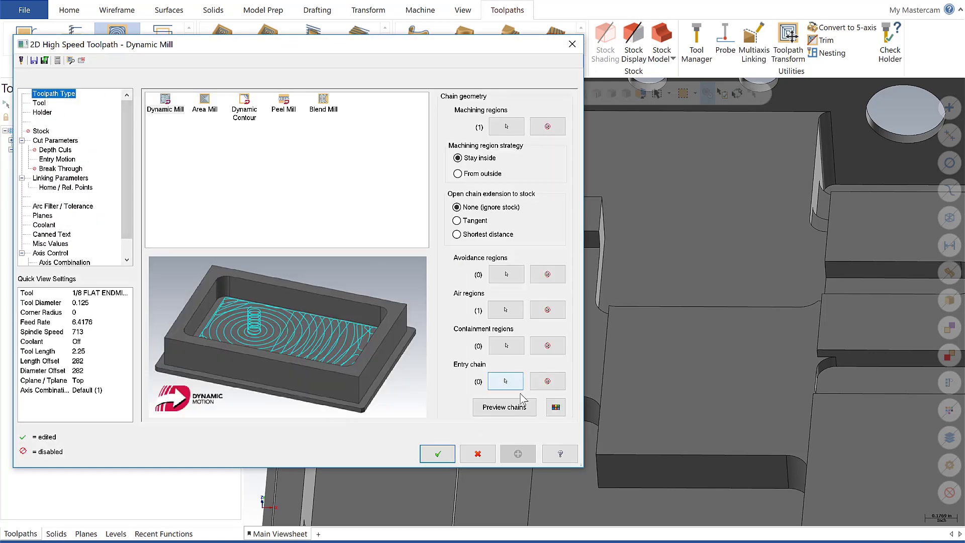
{"action": "left_click", "coordinate": [437, 453]}
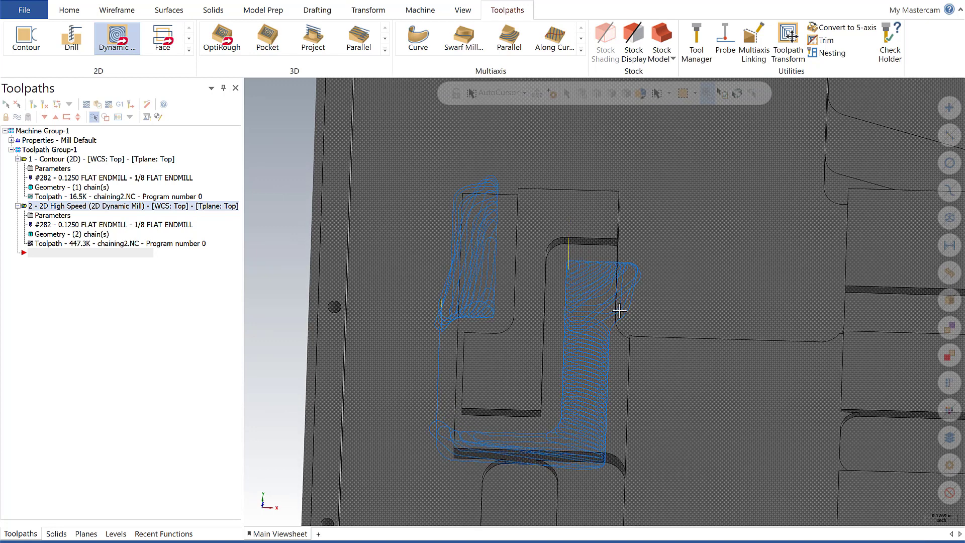
{"action": "mouse_move", "coordinate": [419, 195]}
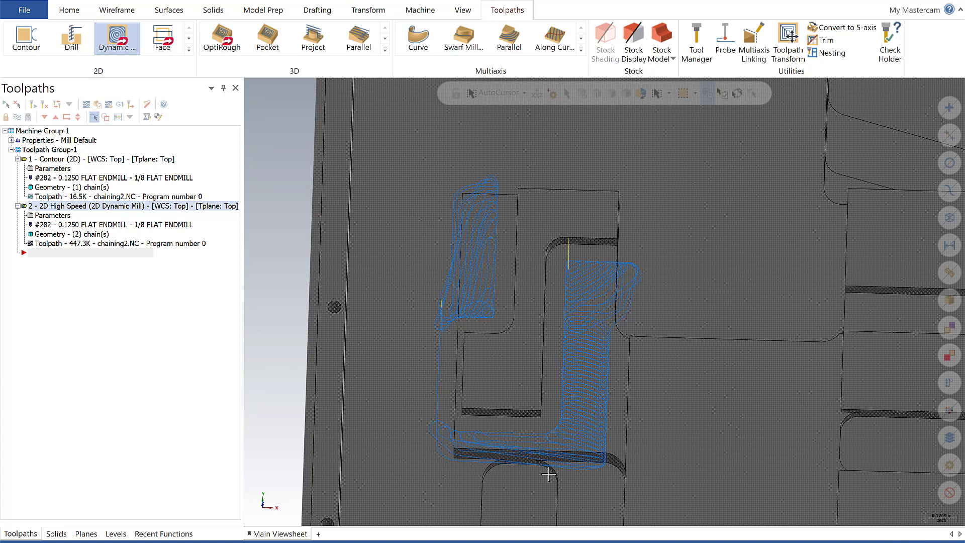
{"action": "mouse_move", "coordinate": [504, 222]}
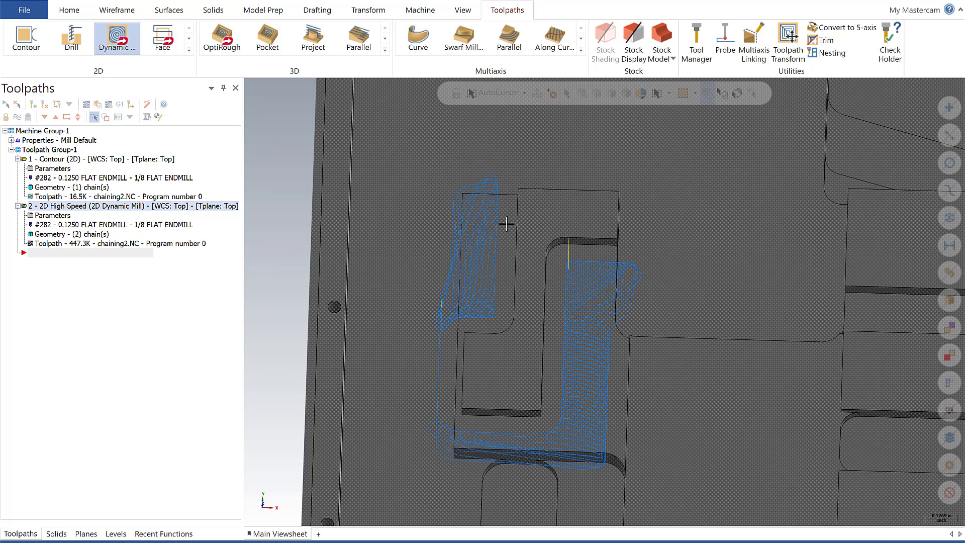
{"action": "mouse_move", "coordinate": [376, 403]}
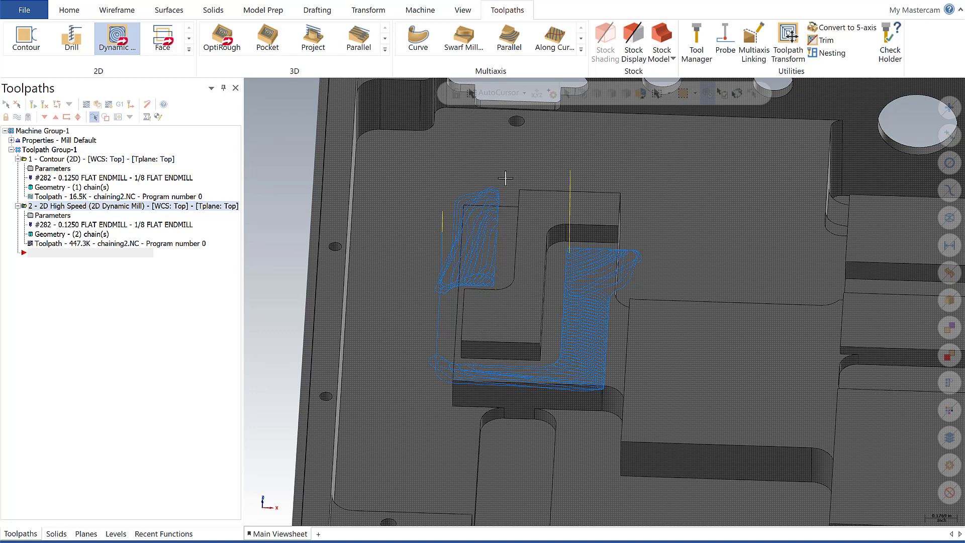
{"action": "mouse_move", "coordinate": [582, 269]}
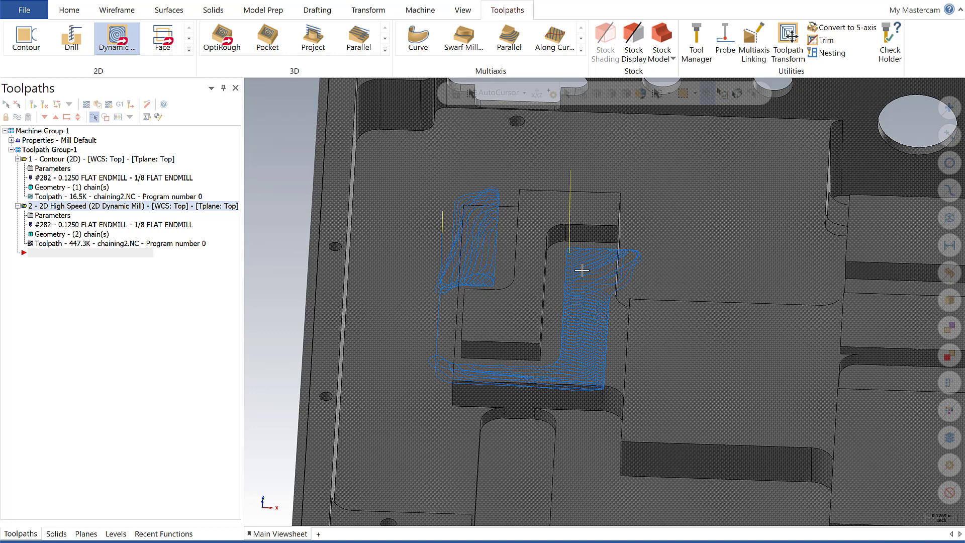
{"action": "mouse_move", "coordinate": [605, 380]}
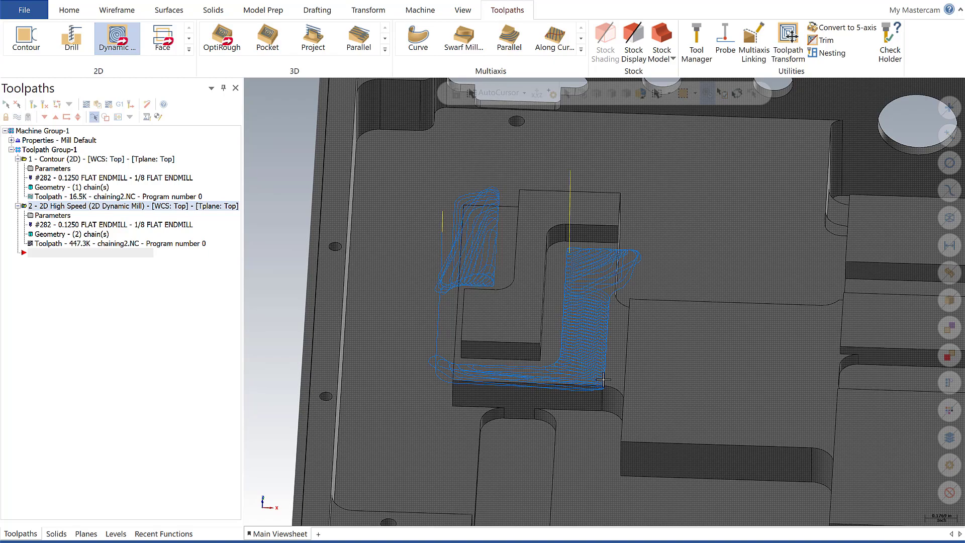
{"action": "mouse_move", "coordinate": [594, 362]}
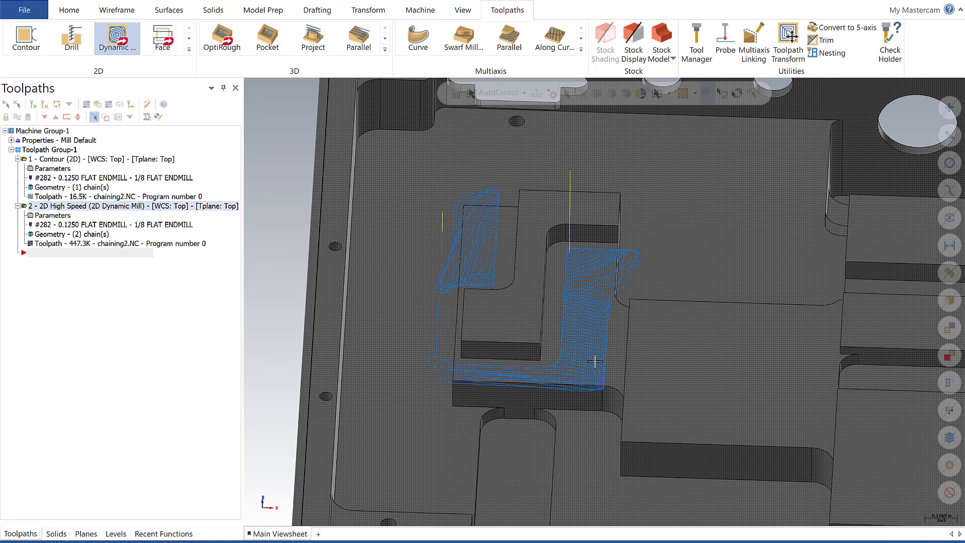